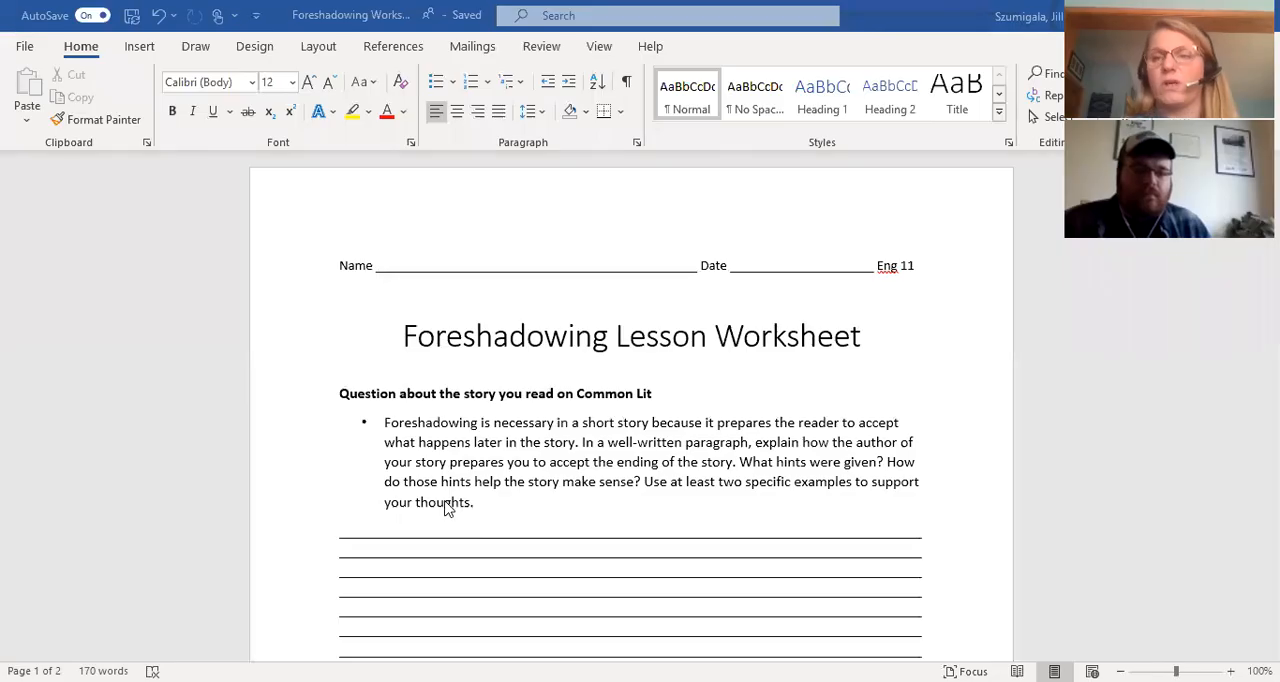
mouse_move(297, 559)
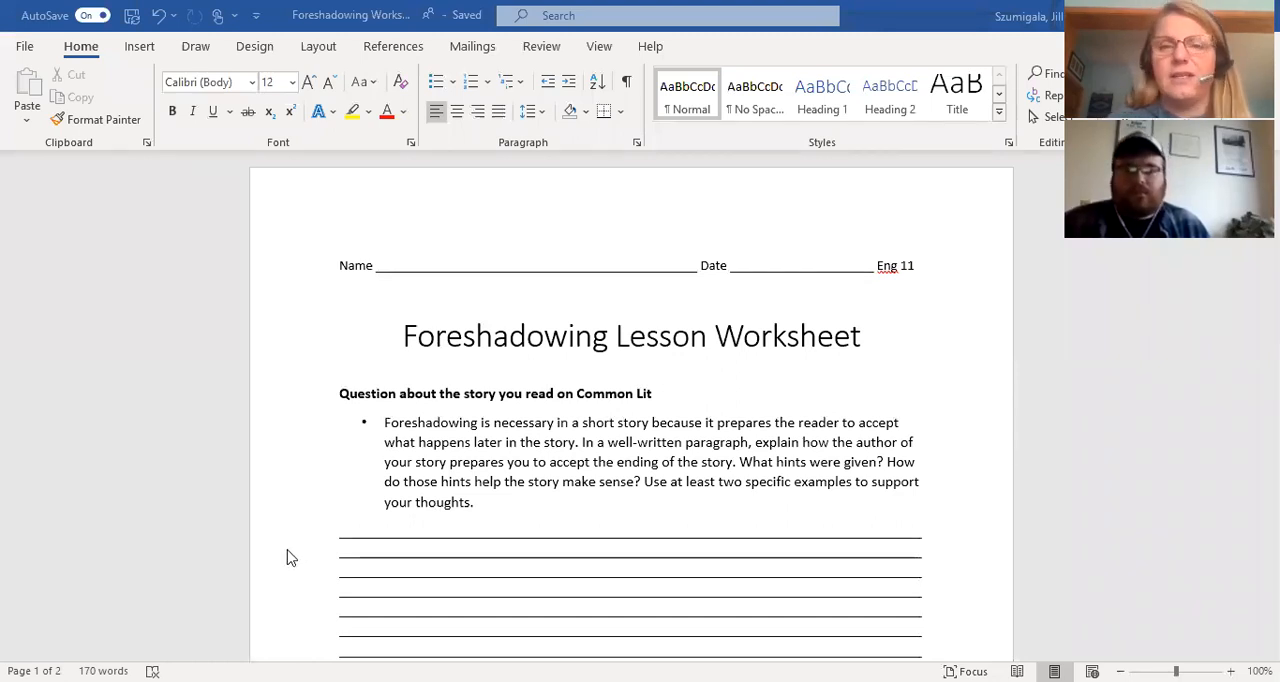
mouse_move(698, 400)
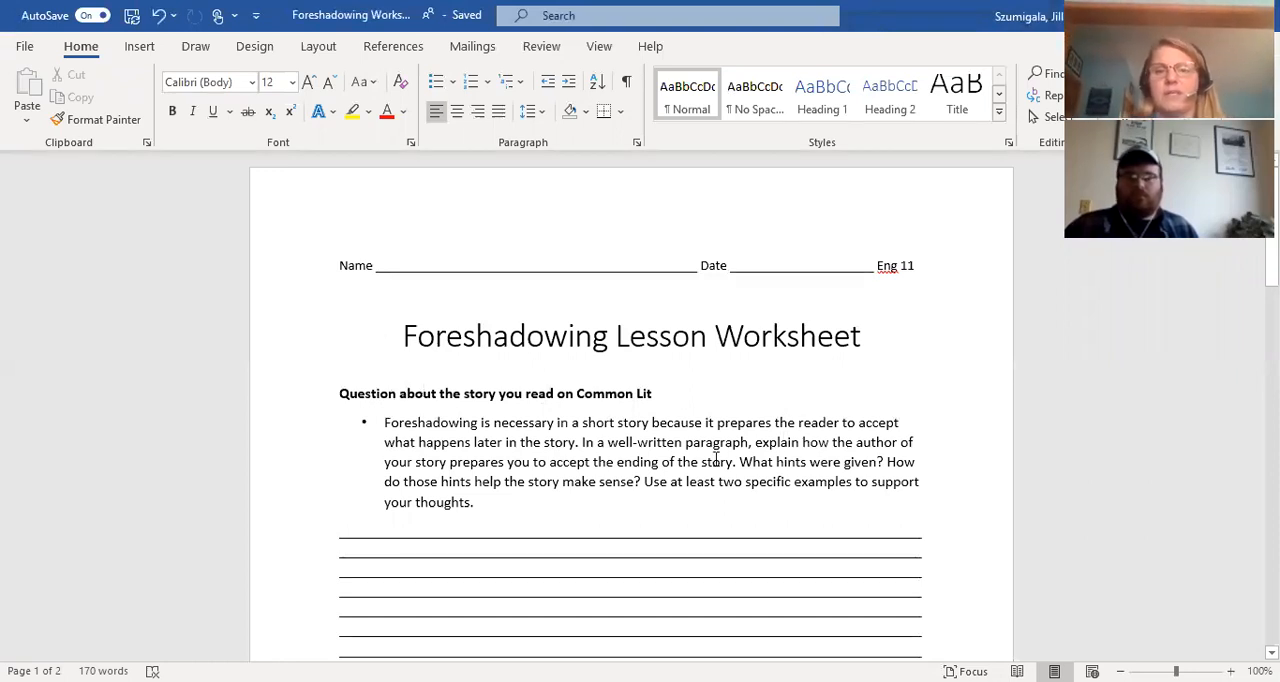
mouse_move(753, 420)
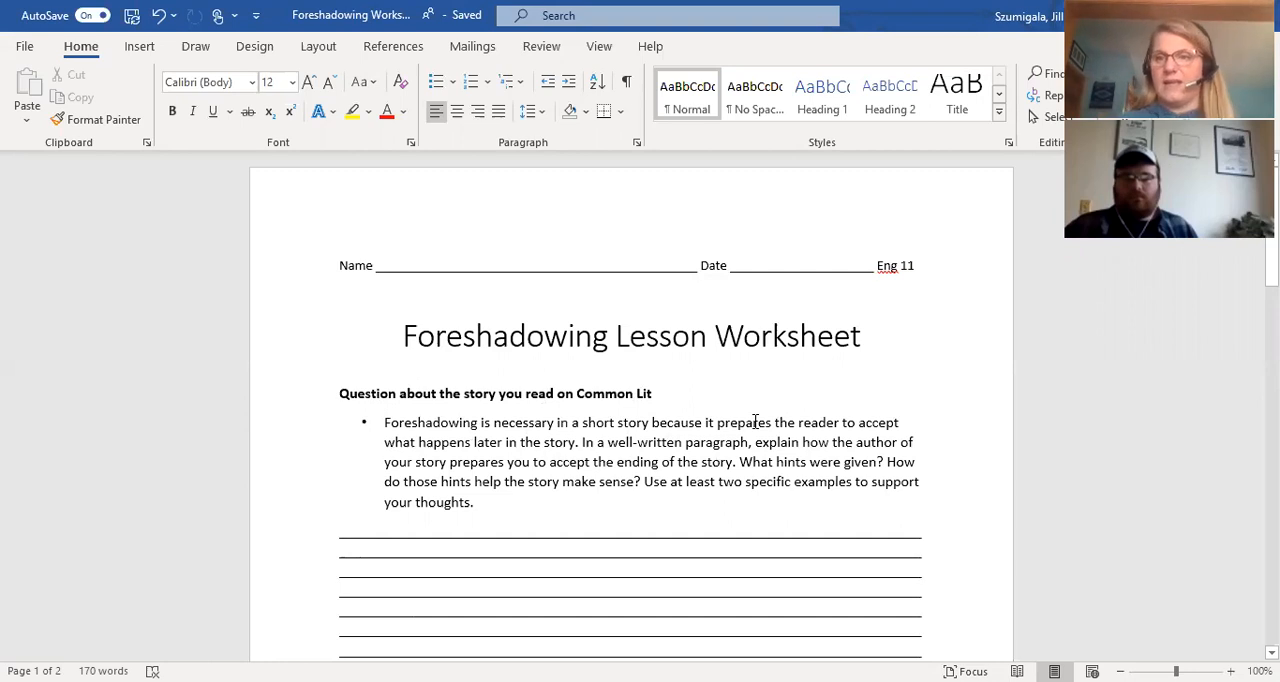
mouse_move(148, 458)
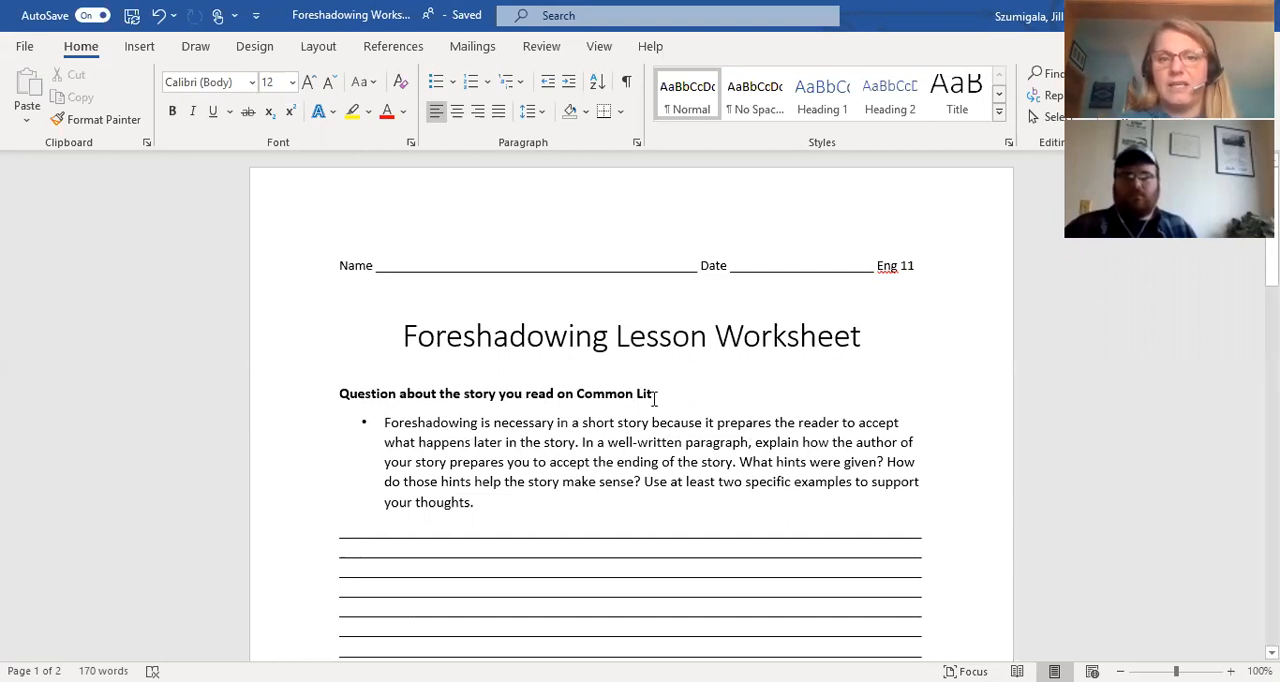
Scroll down past the first answer lines to the question about the story you're writing.
scroll("down", 3)
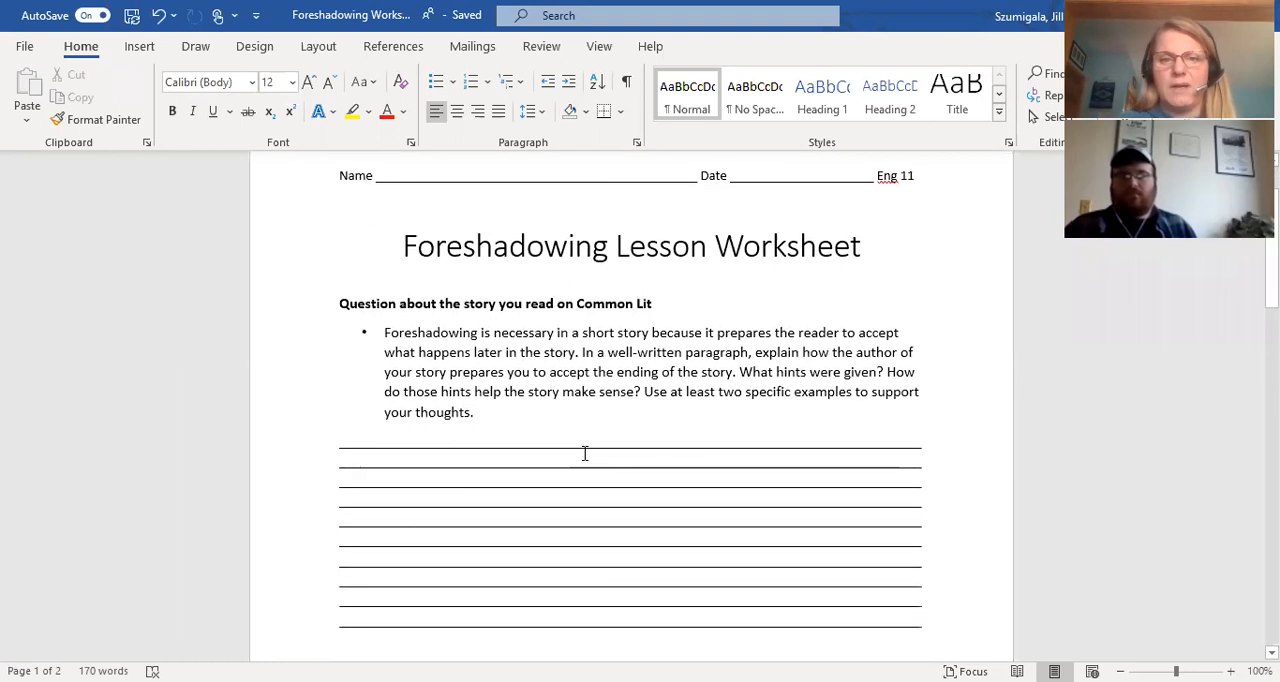
scroll("down", 3)
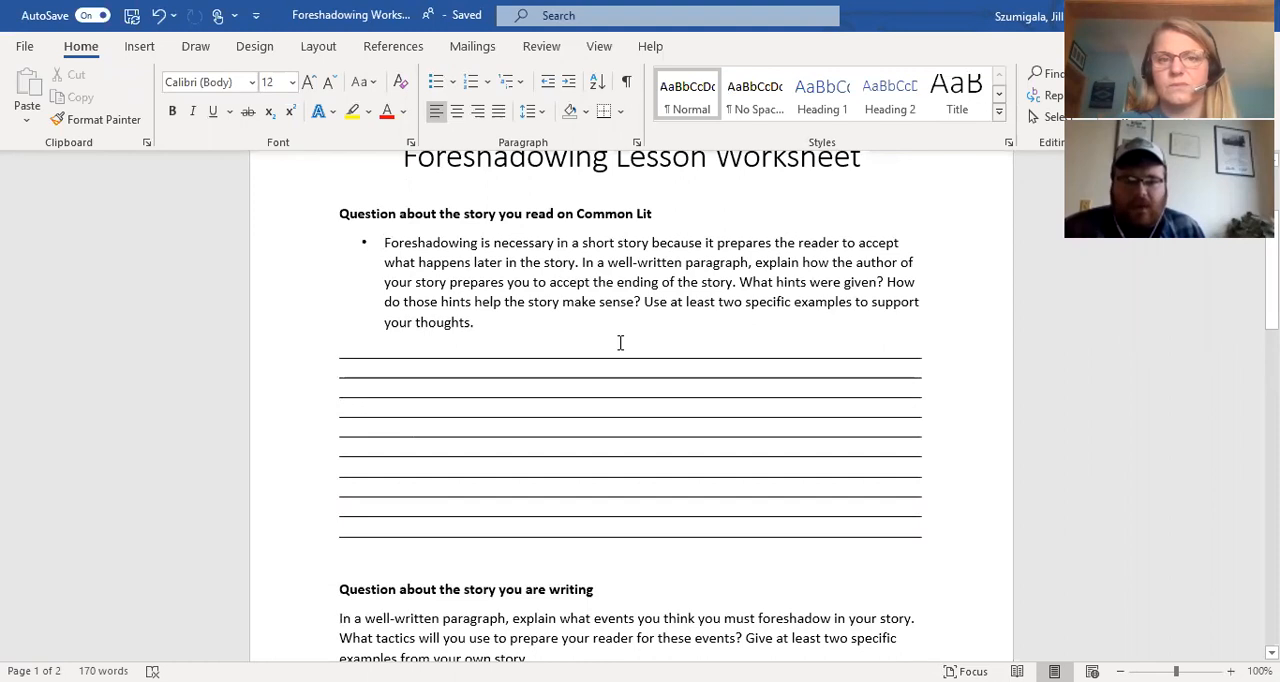
mouse_move(1100, 416)
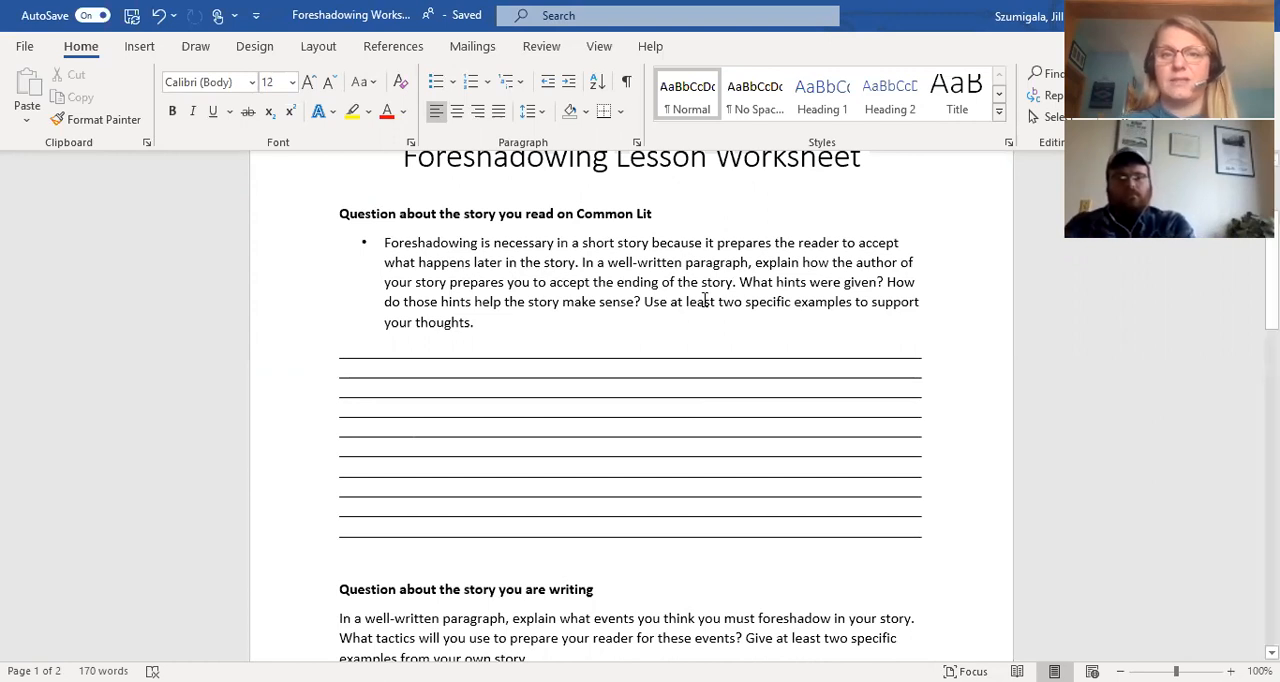
mouse_move(643, 320)
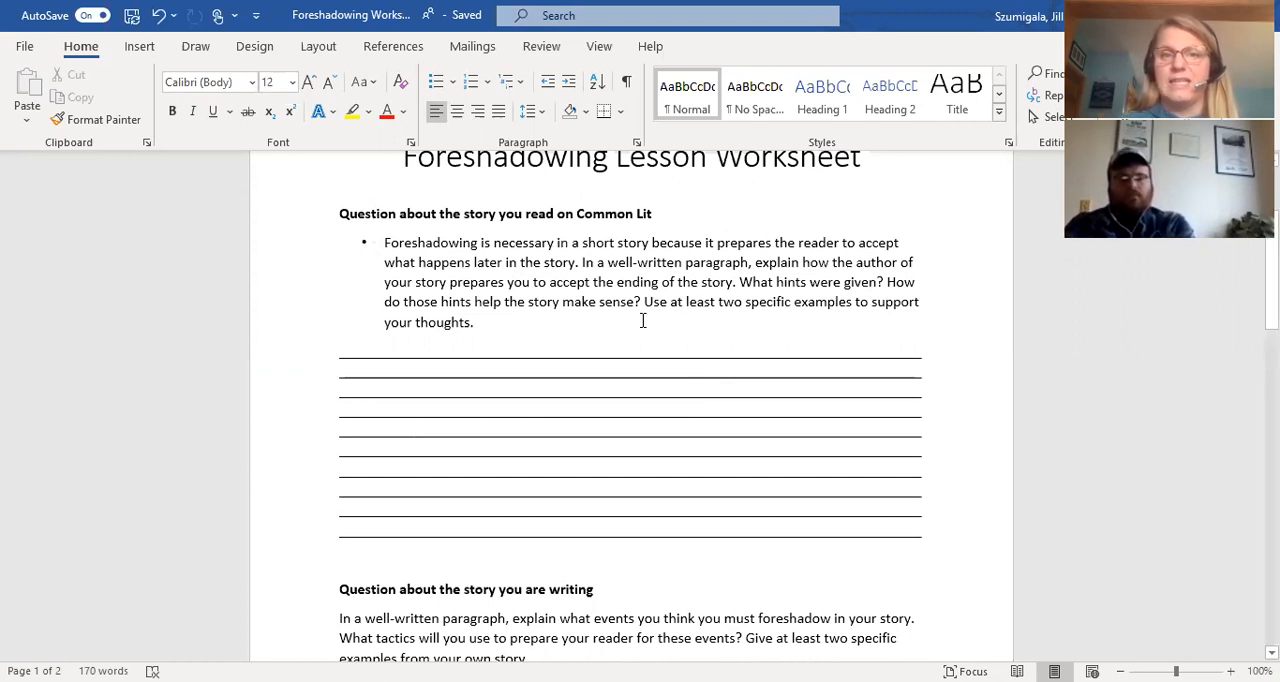
Scroll further to show the second question's answer lines ending with '(over)'.
scroll("down", 3)
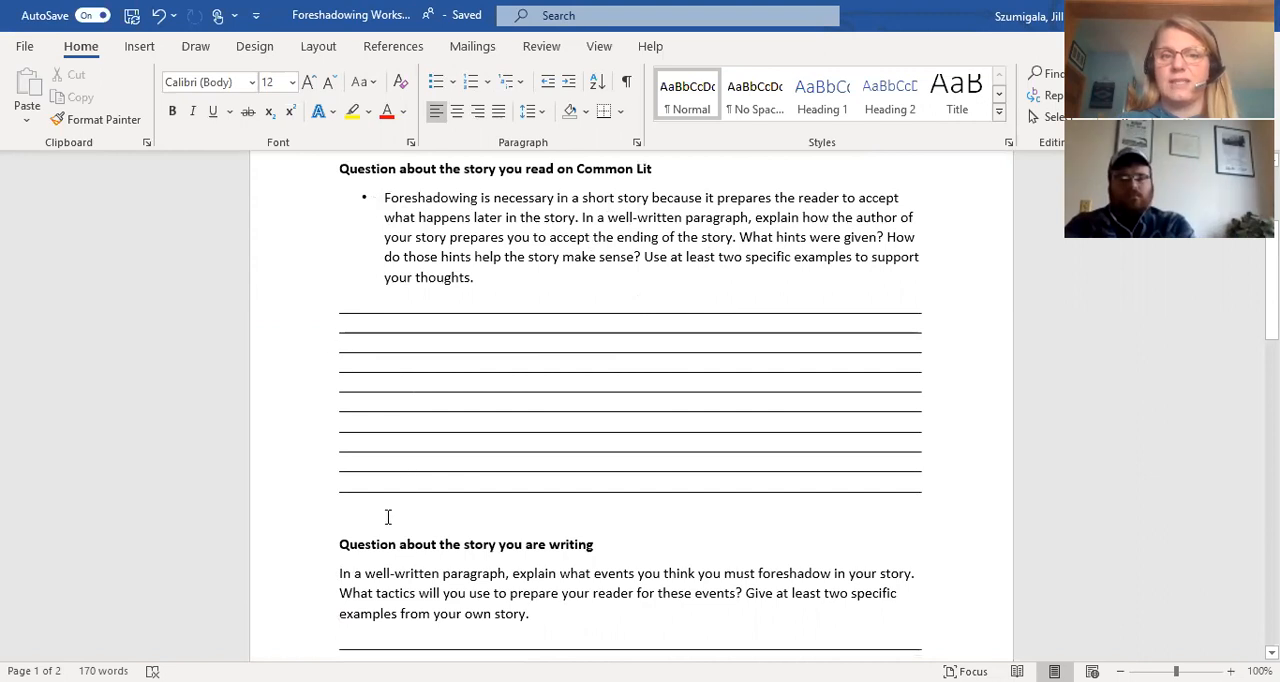
mouse_move(1003, 260)
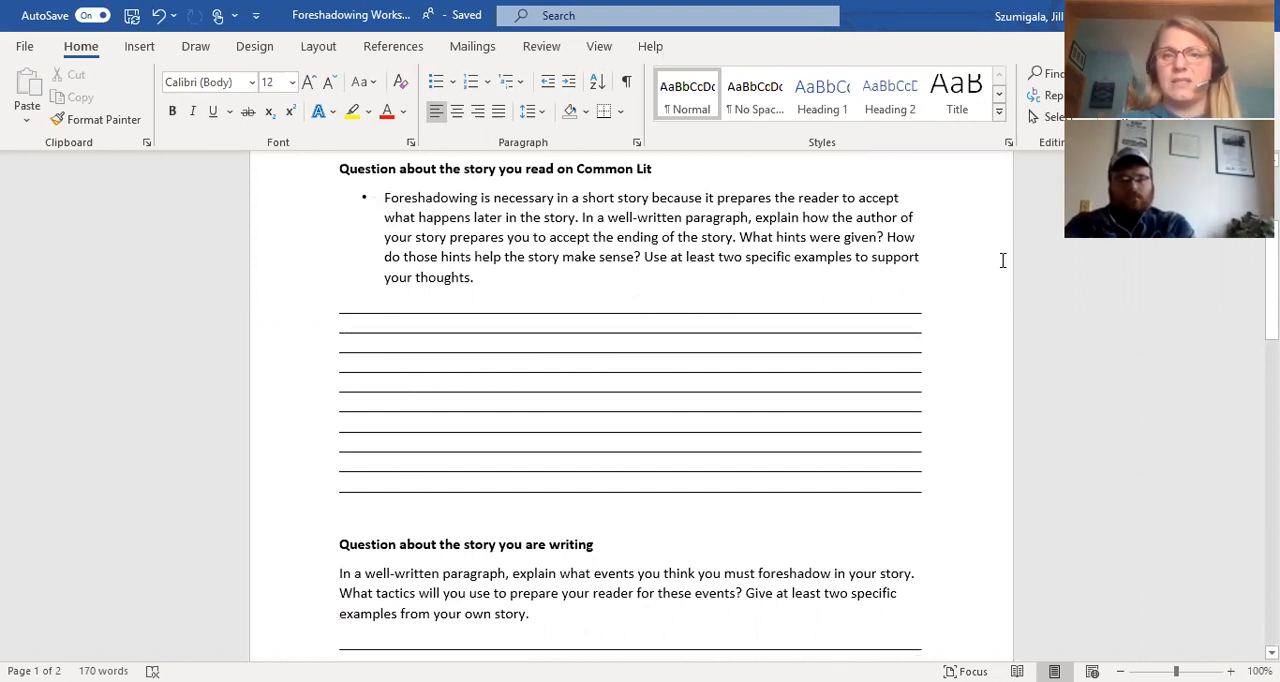
mouse_move(1009, 326)
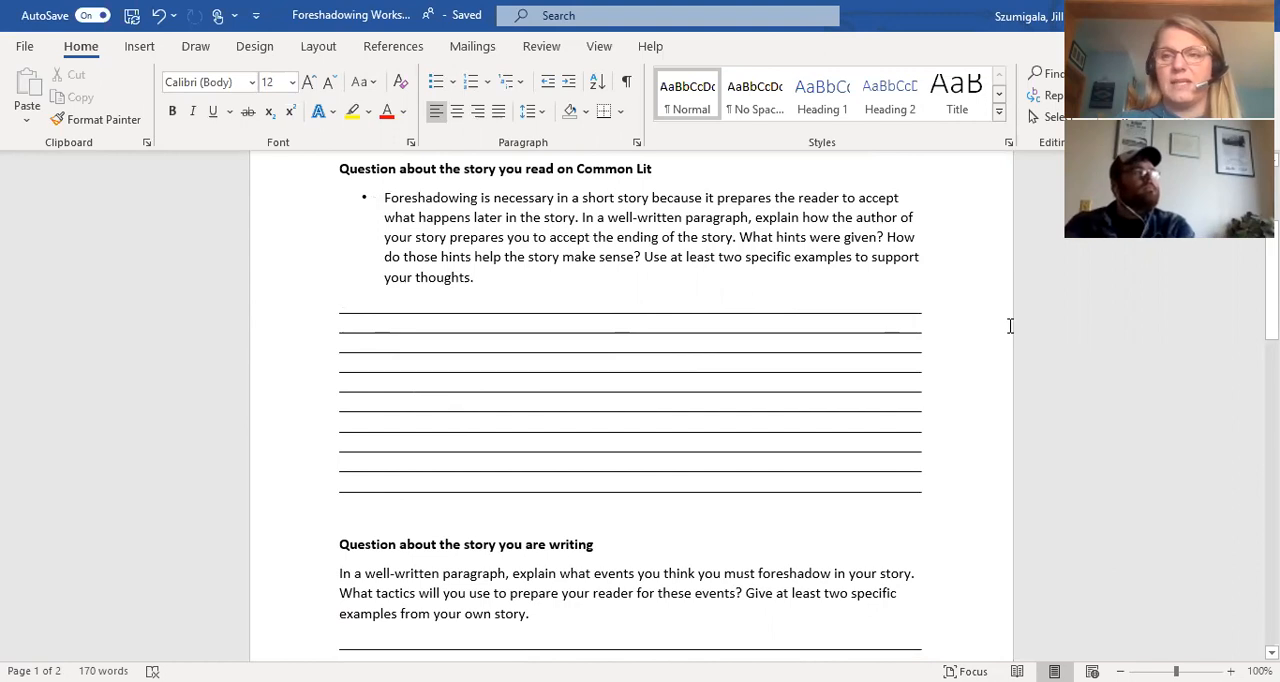
mouse_move(903, 333)
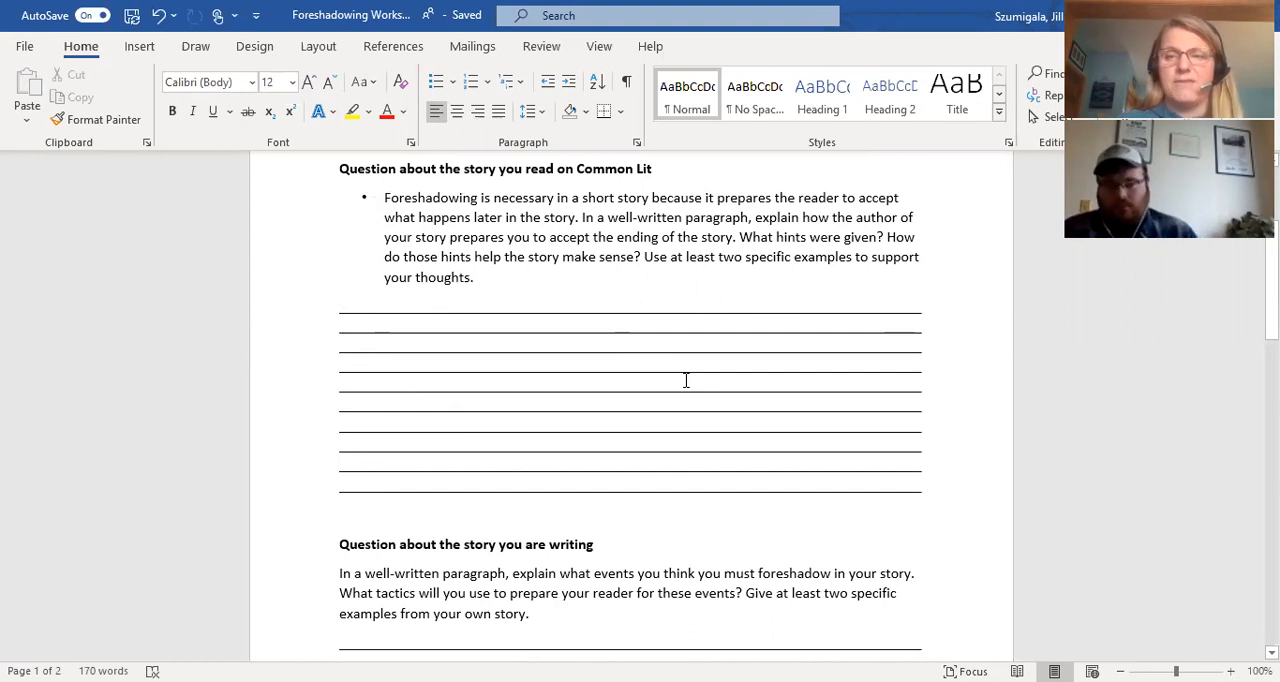
scroll("down", 3)
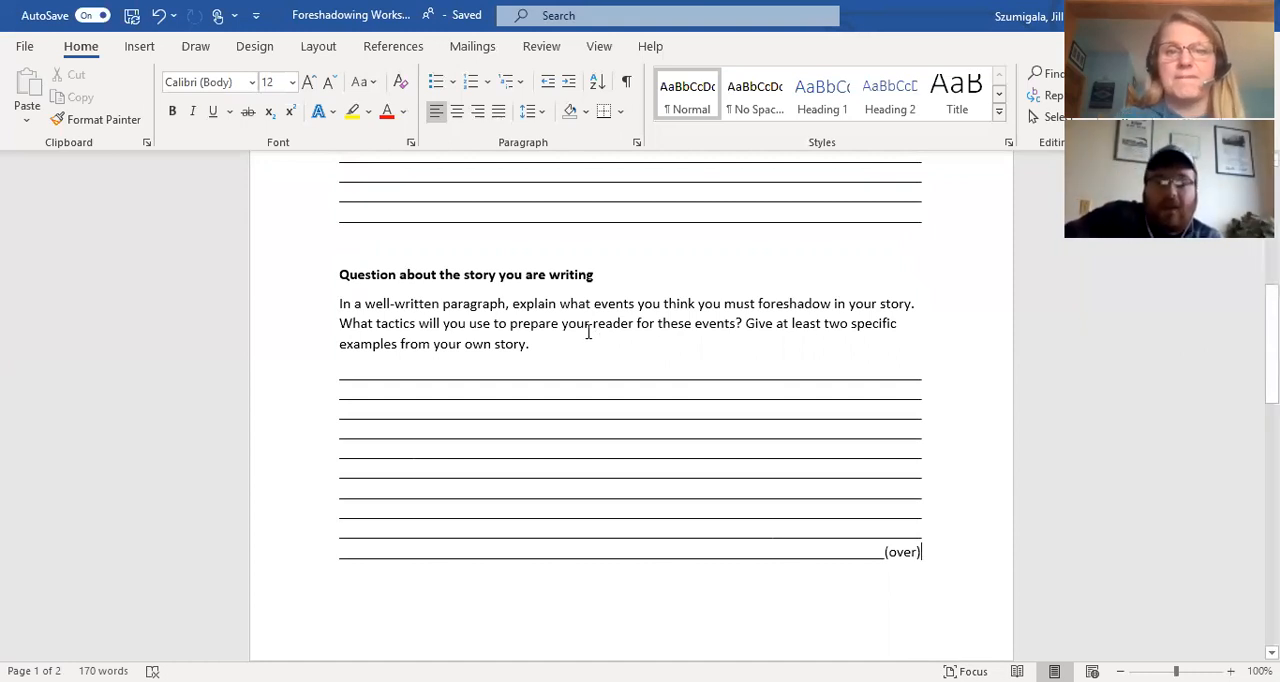
scroll("down", 3)
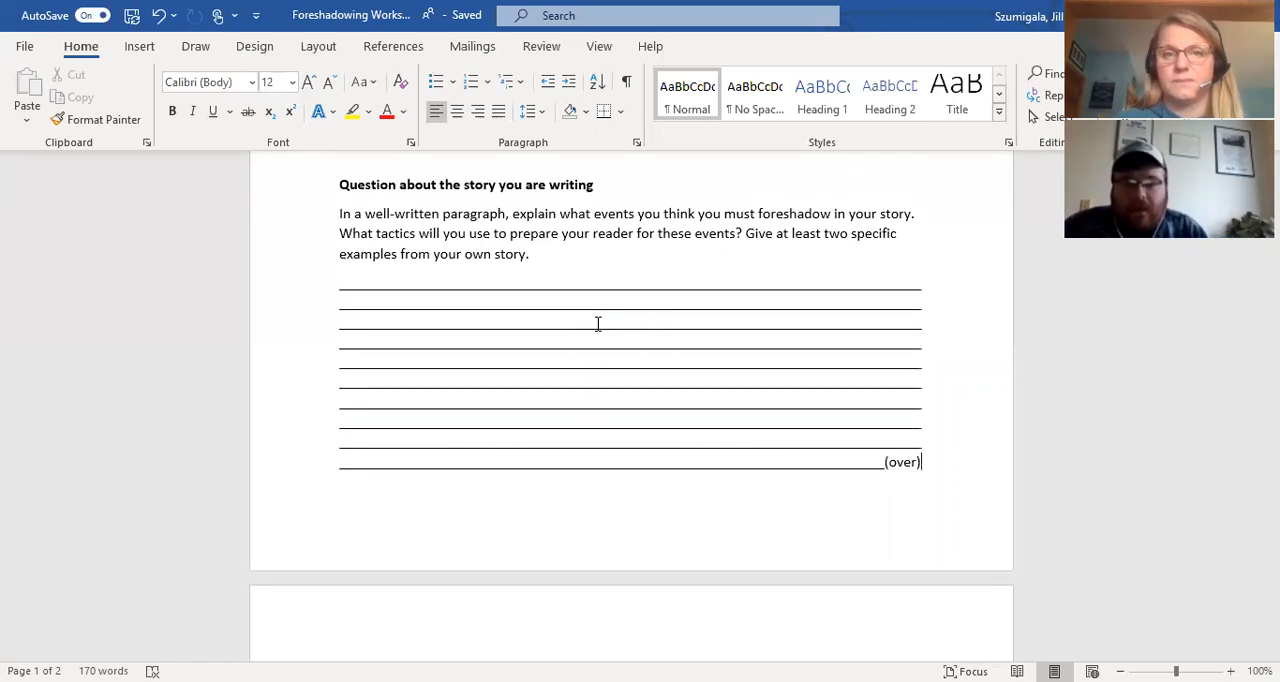
mouse_move(294, 387)
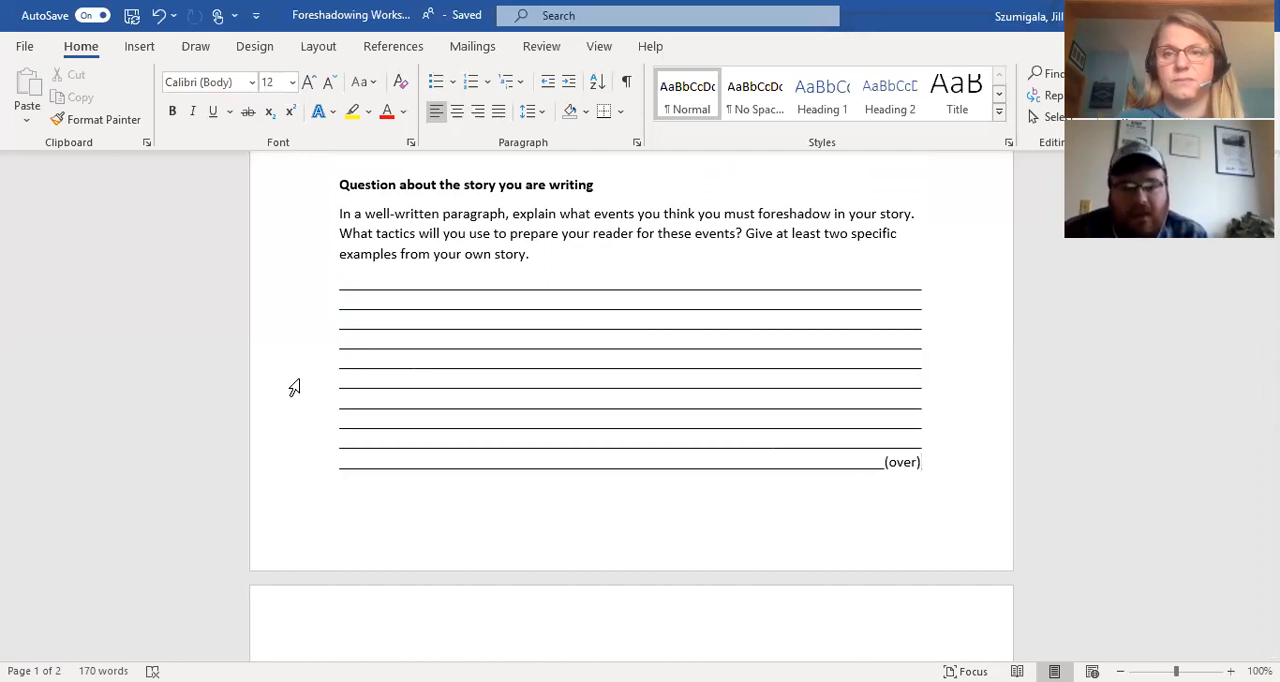
left_click(920, 461)
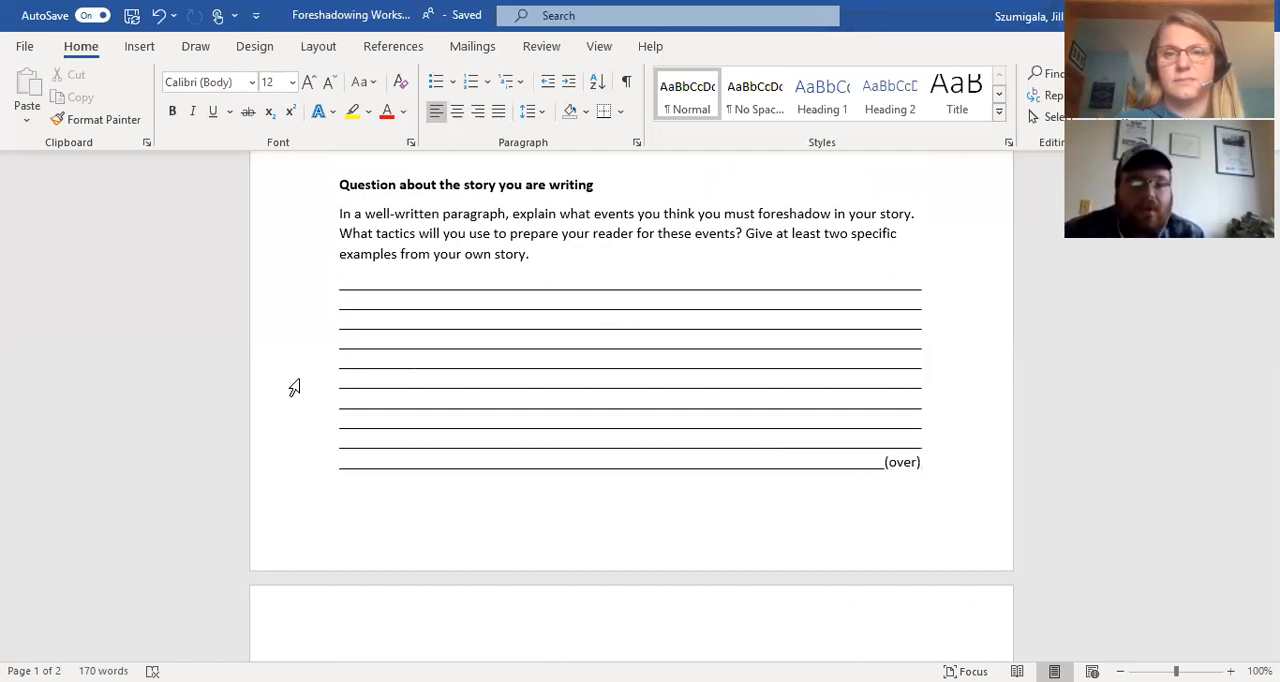
scroll("down", 3)
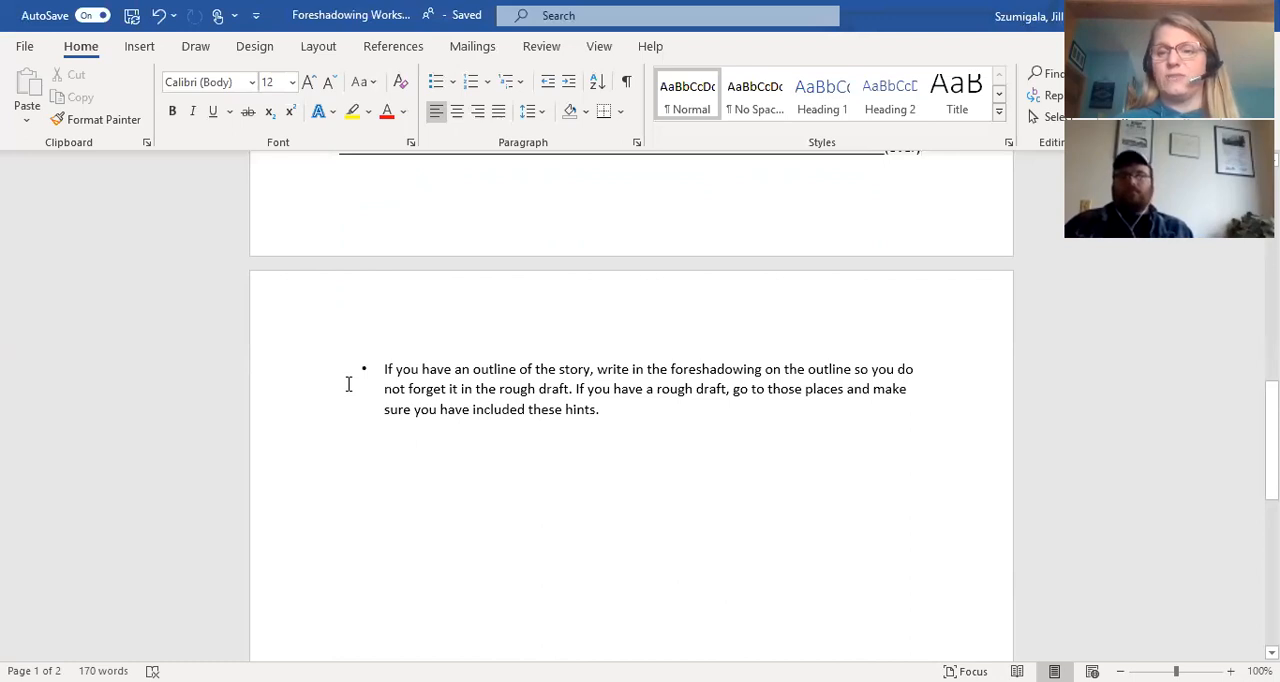
mouse_move(371, 476)
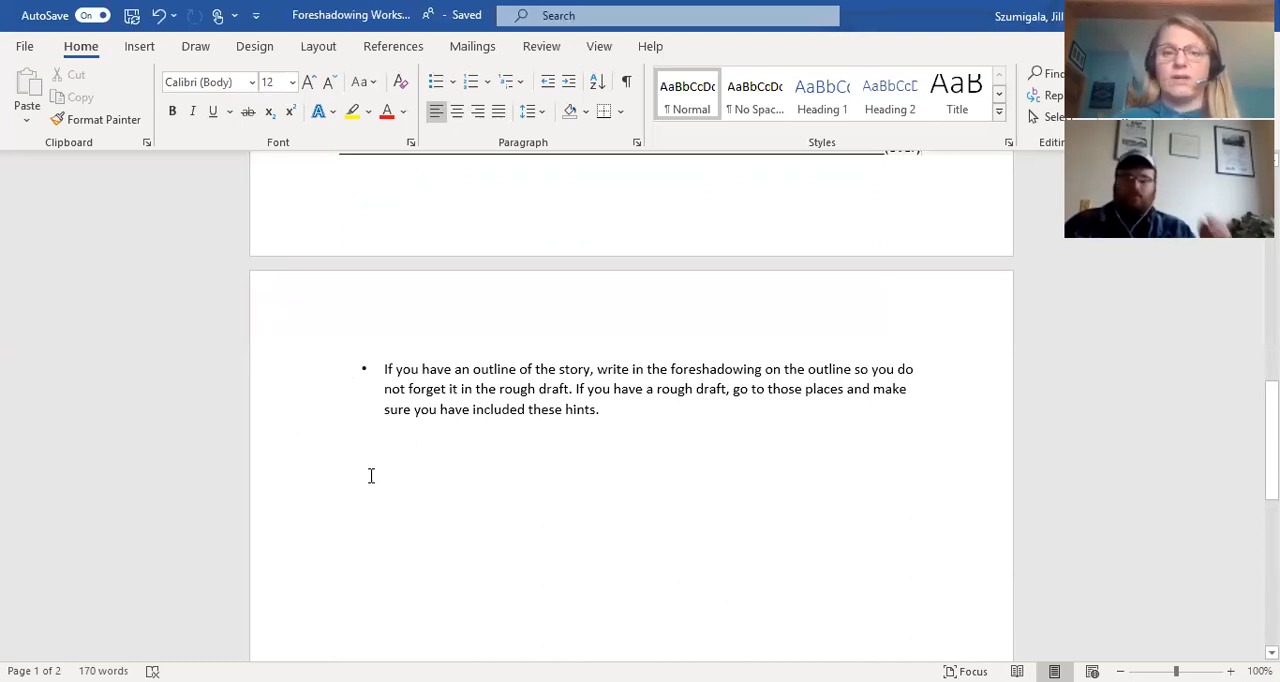
scroll("up", 3)
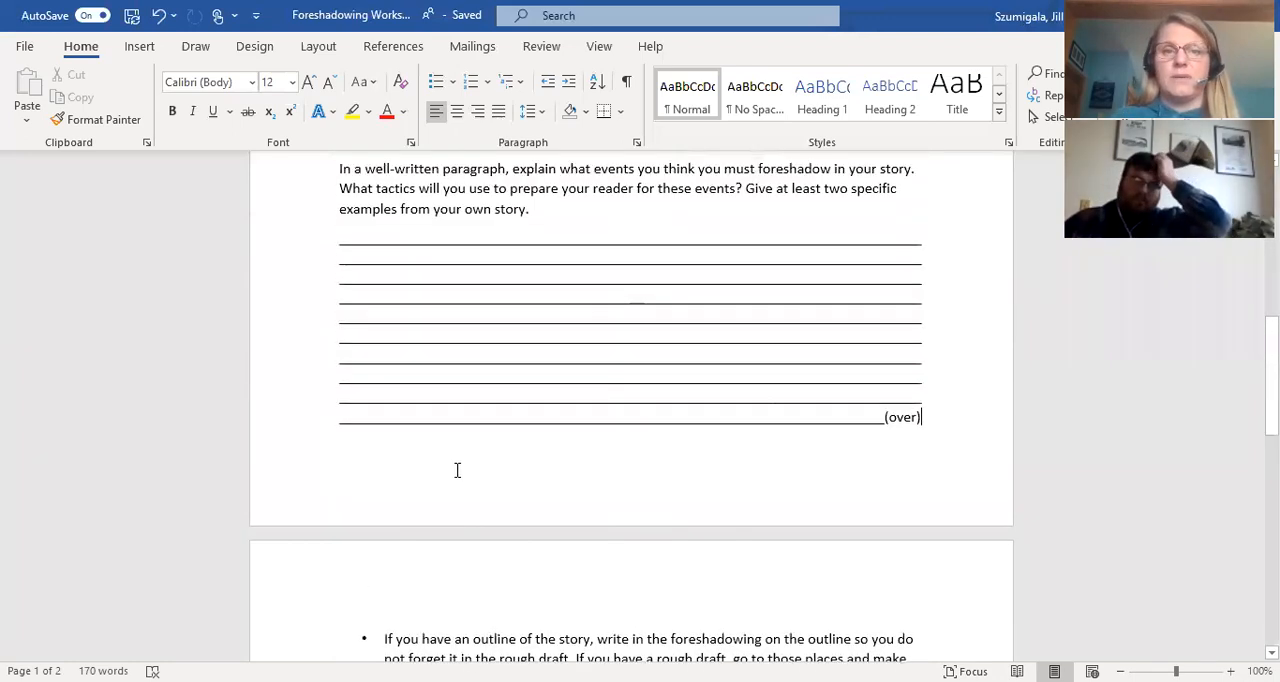
Scroll from the worksheet title down to the foreshadowing tip bullet on page 2.
scroll("up", 3)
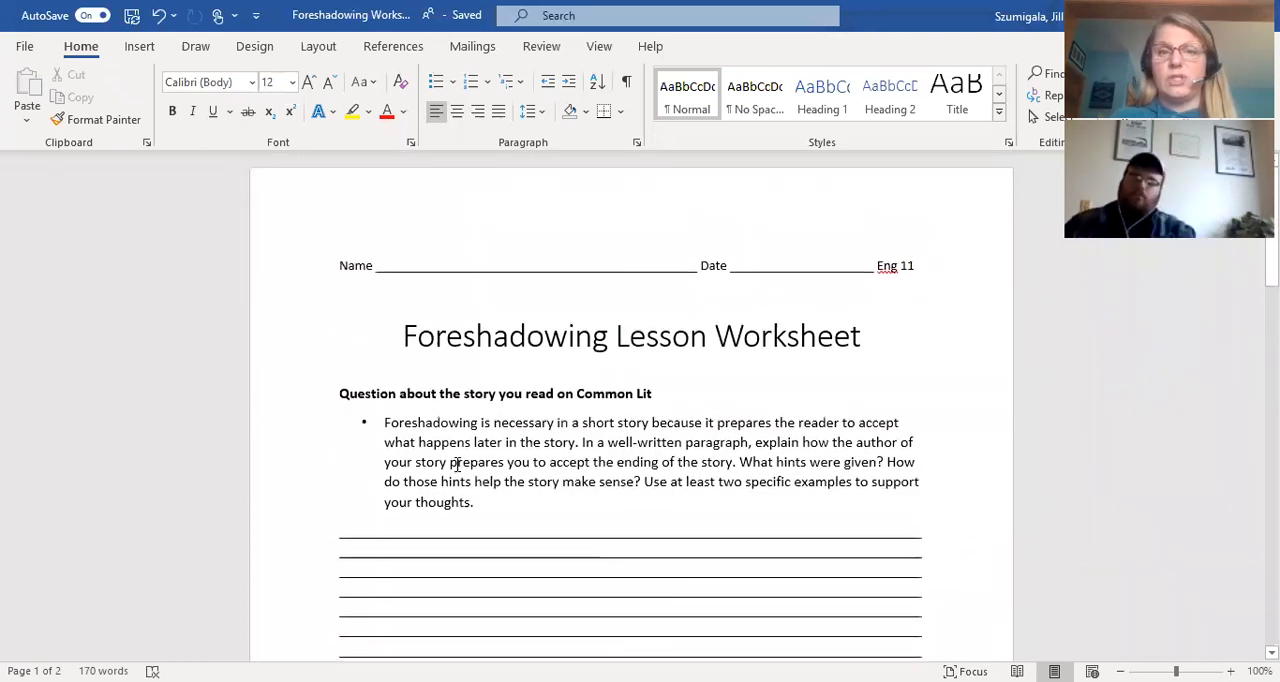
scroll("down", 3)
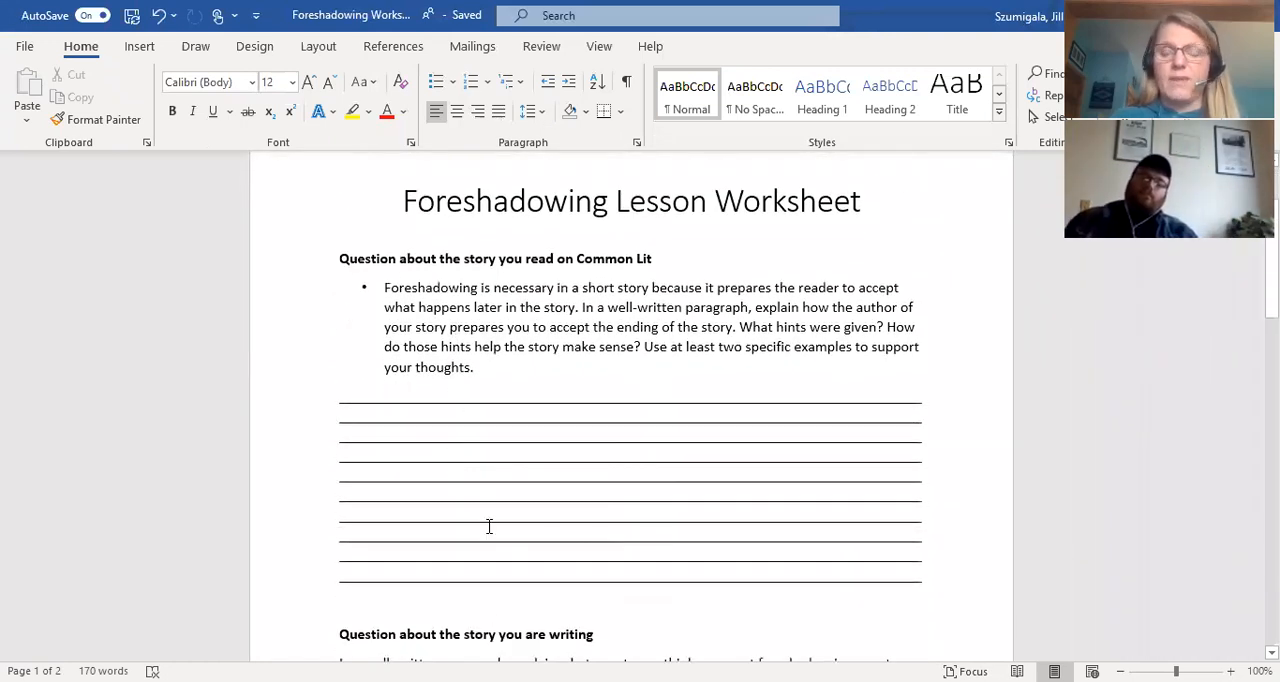
scroll("down", 3)
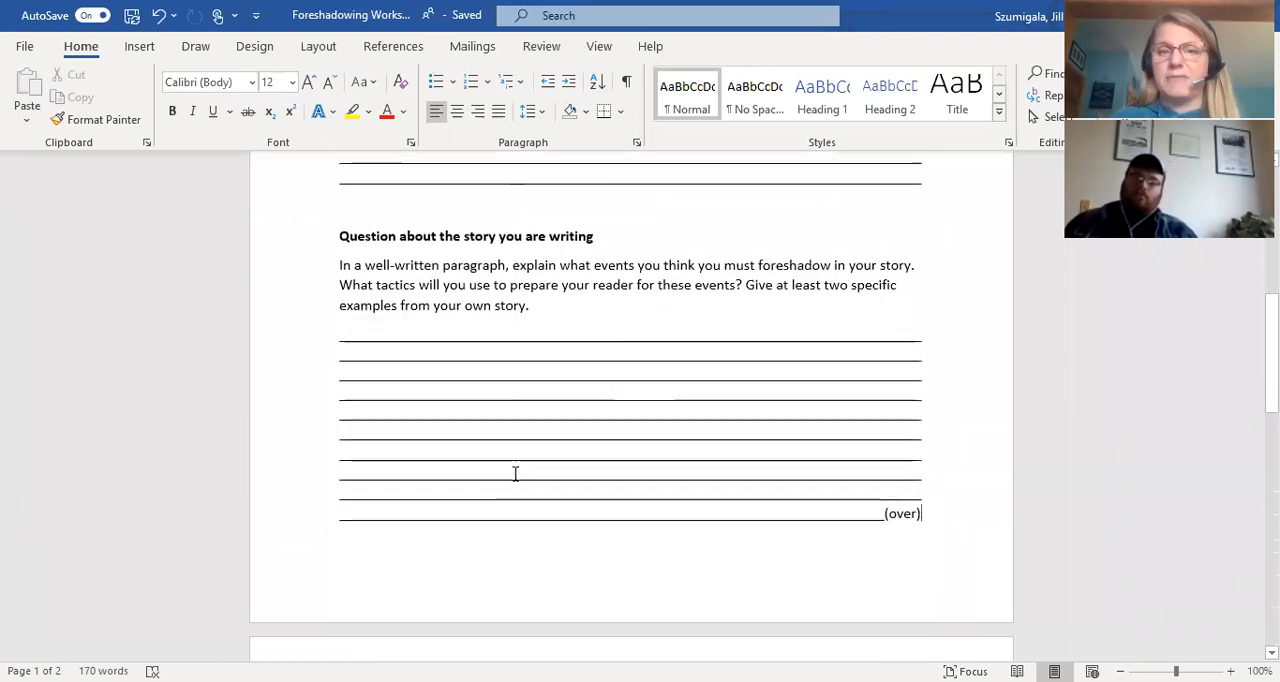
scroll("down", 3)
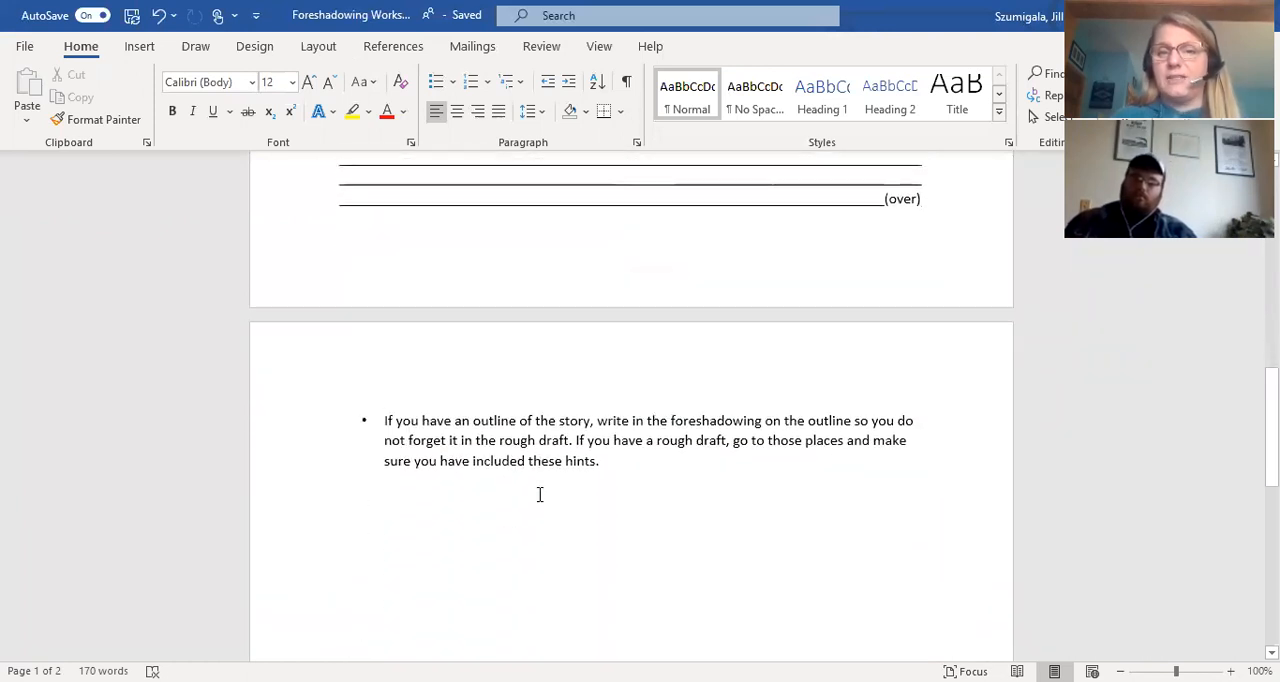
scroll("up", 3)
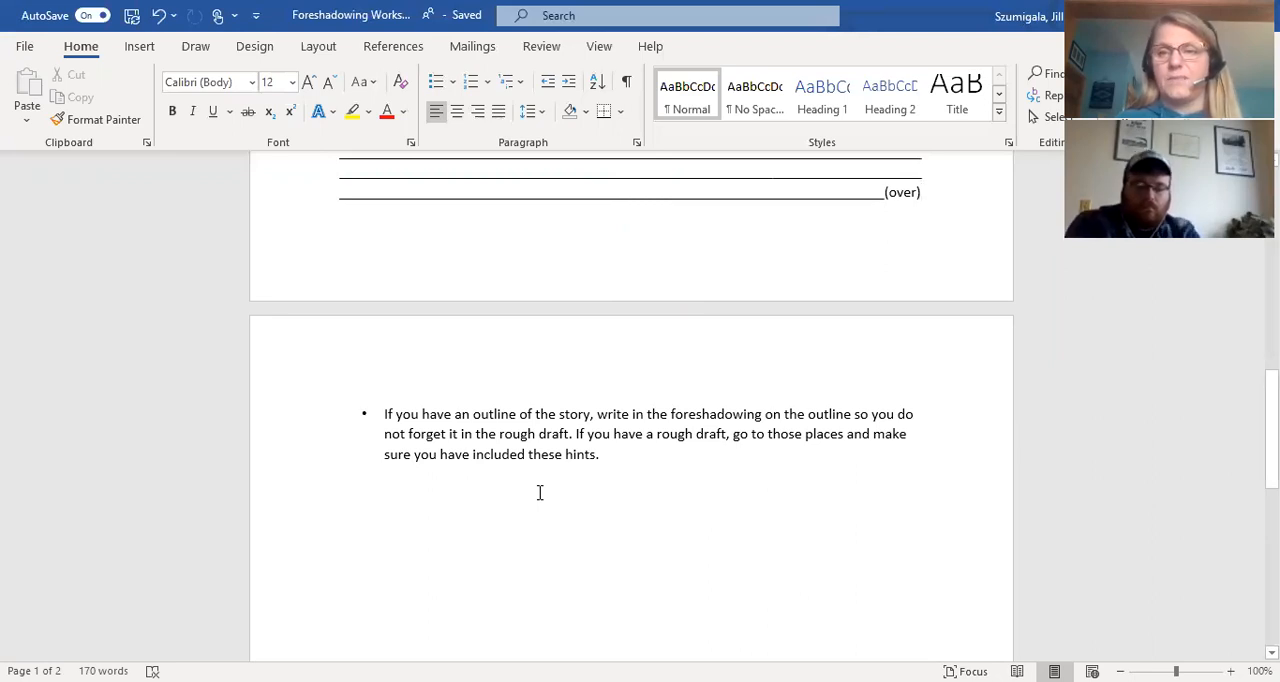
left_click(921, 192)
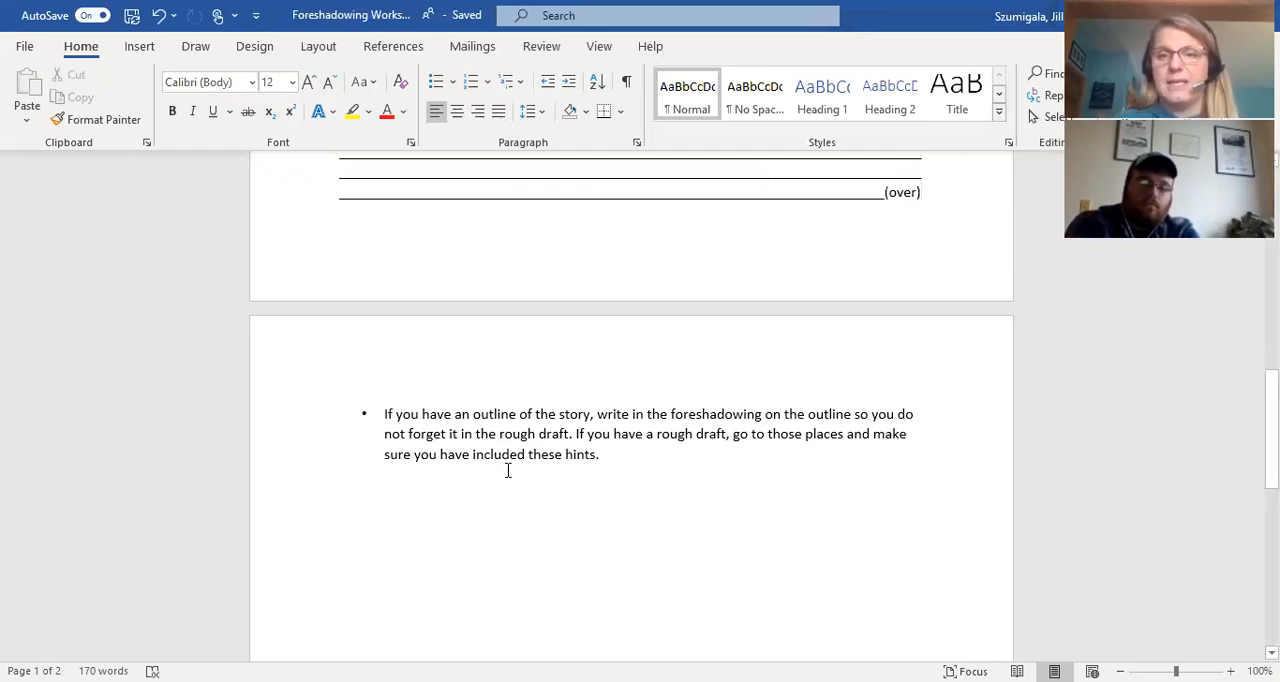
mouse_move(532, 540)
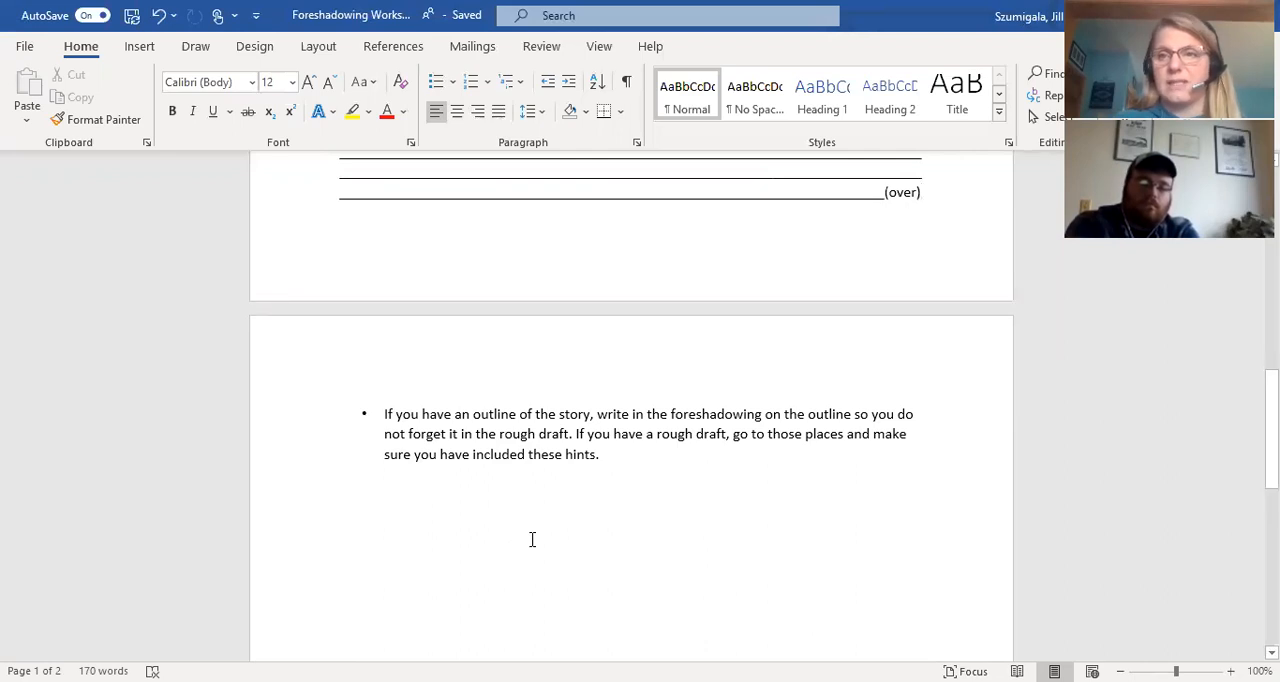
mouse_move(587, 331)
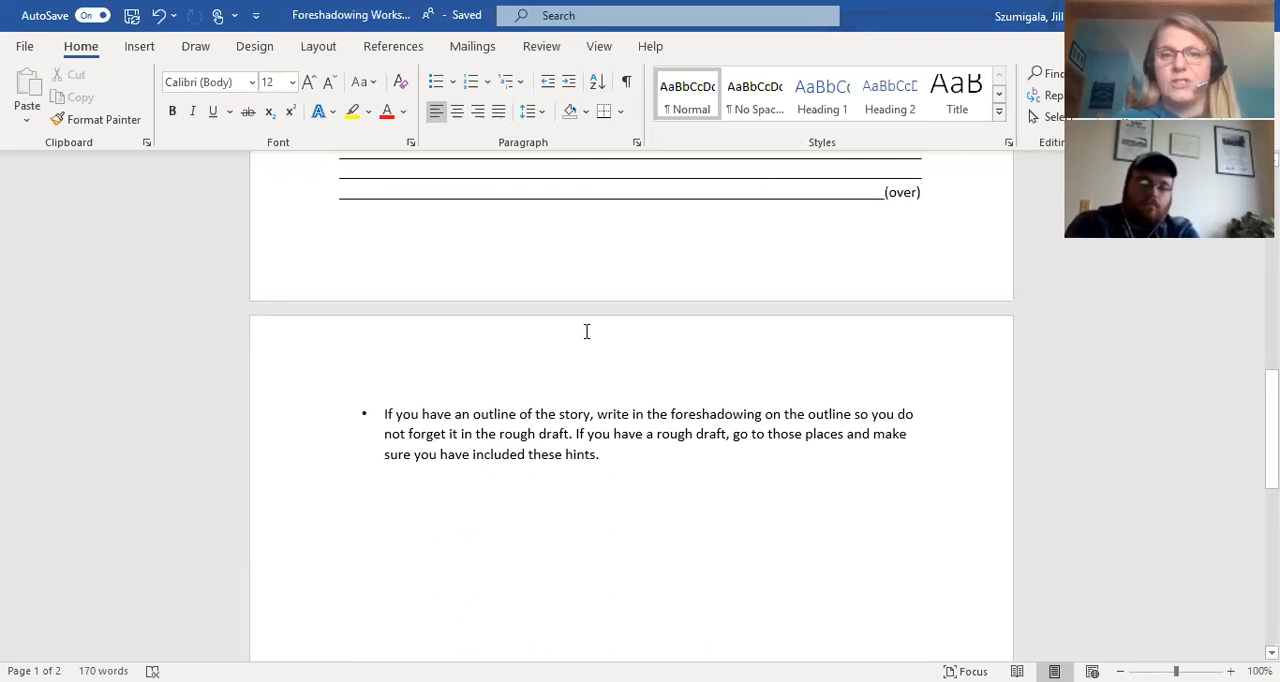
left_click(920, 192)
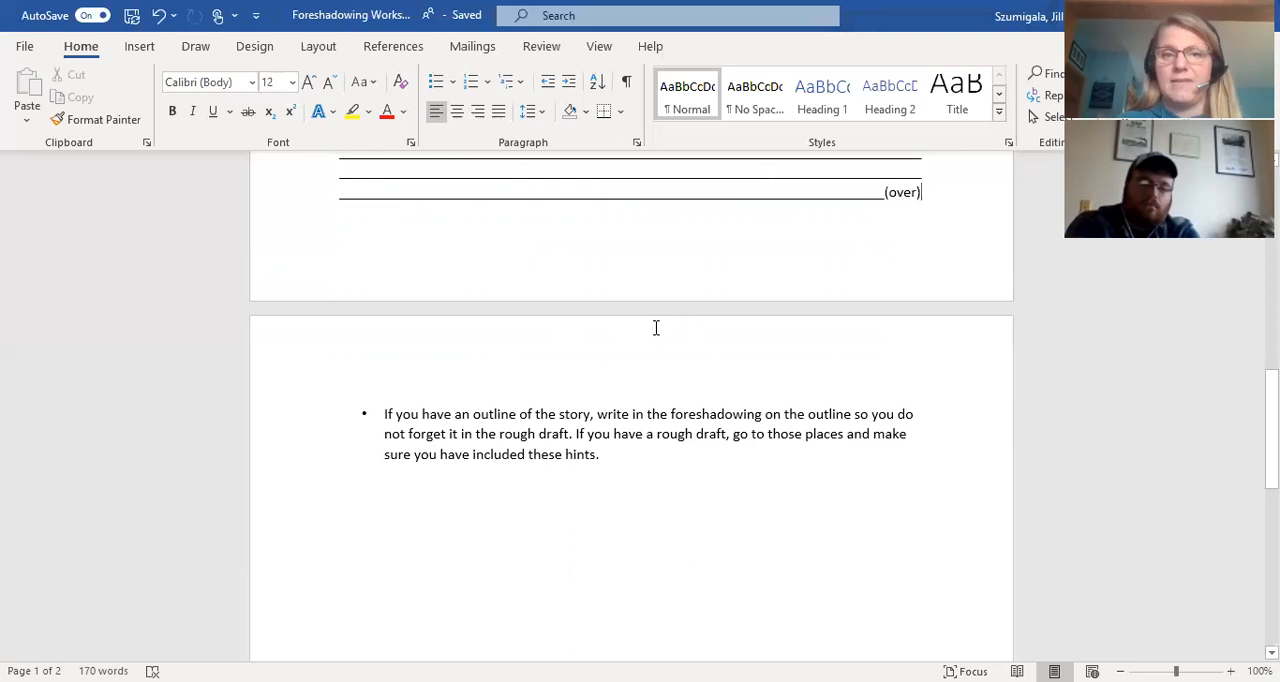